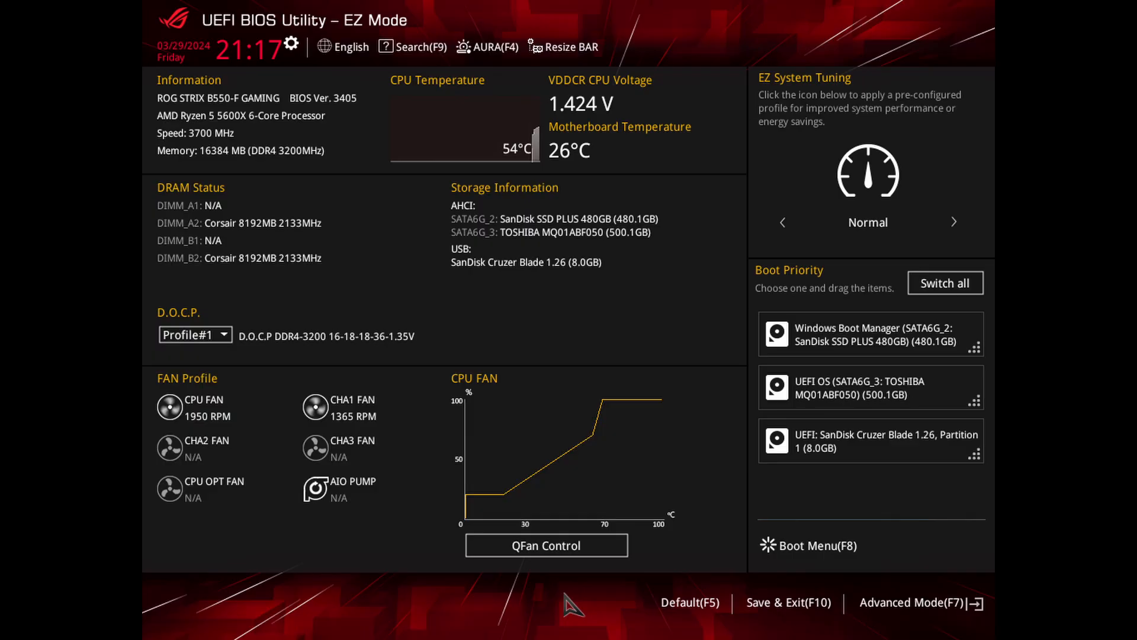
pyautogui.moveTo(918, 618)
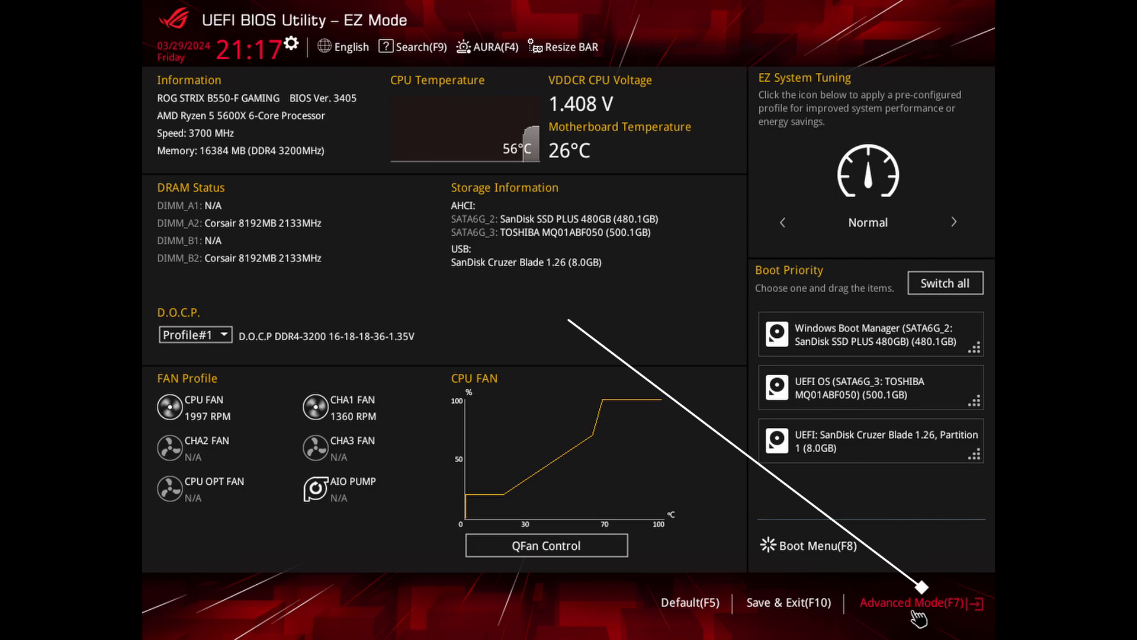
# Step: Switch to Advanced Mode and go to the Boot settings page
pyautogui.click(913, 602)
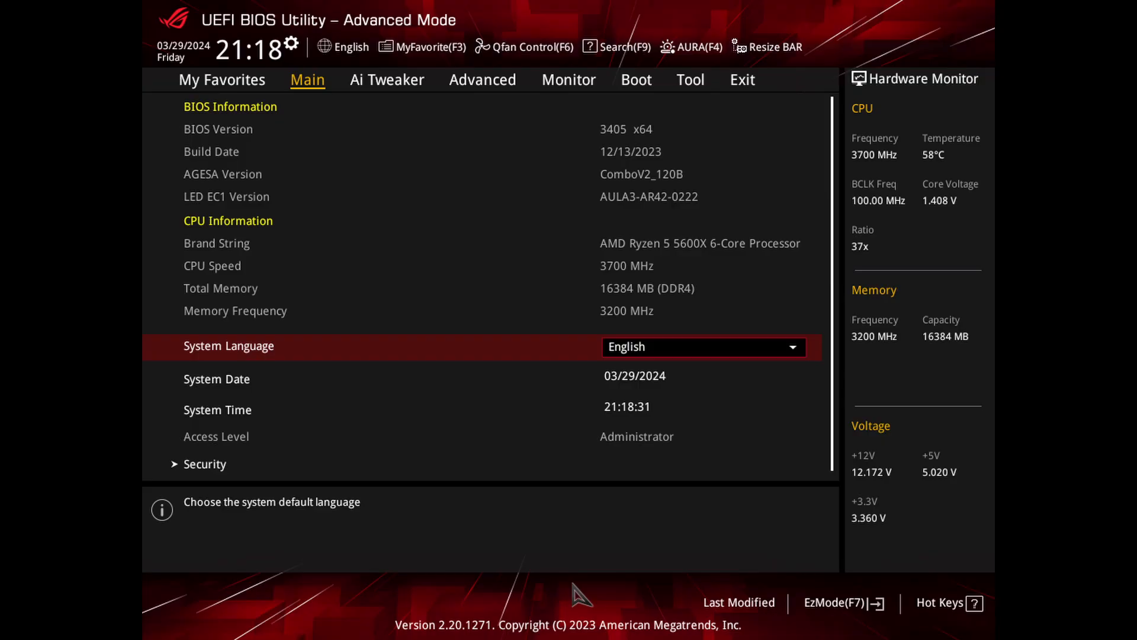
pyautogui.click(636, 79)
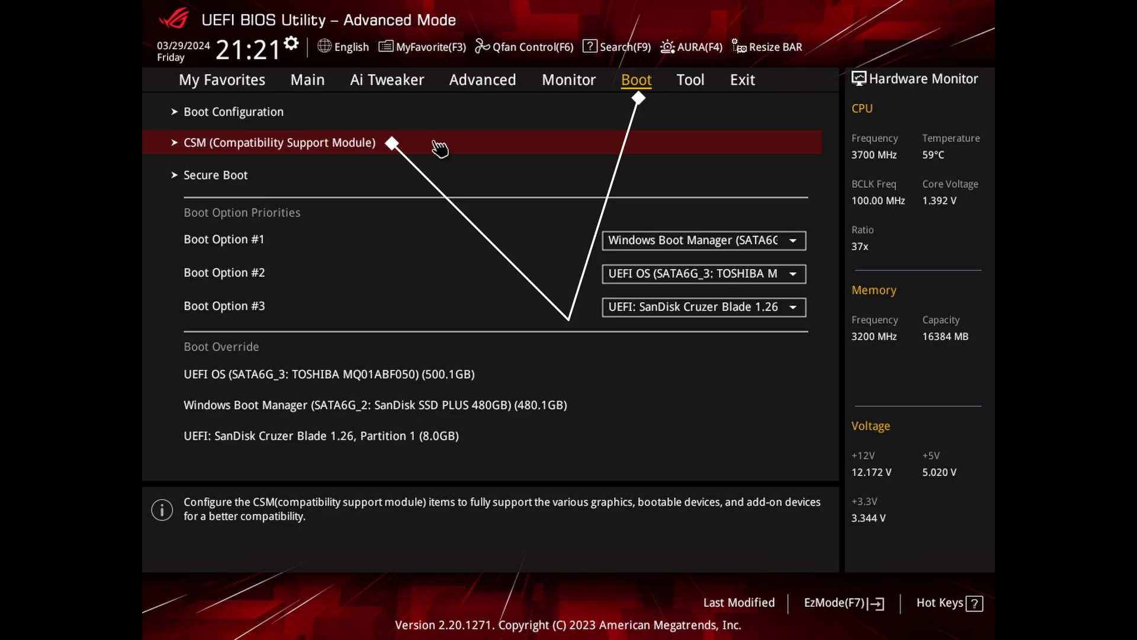
# Step: In the CSM submenu, set Launch CSM to Enabled and acknowledge the Secure Boot notice
pyautogui.click(279, 143)
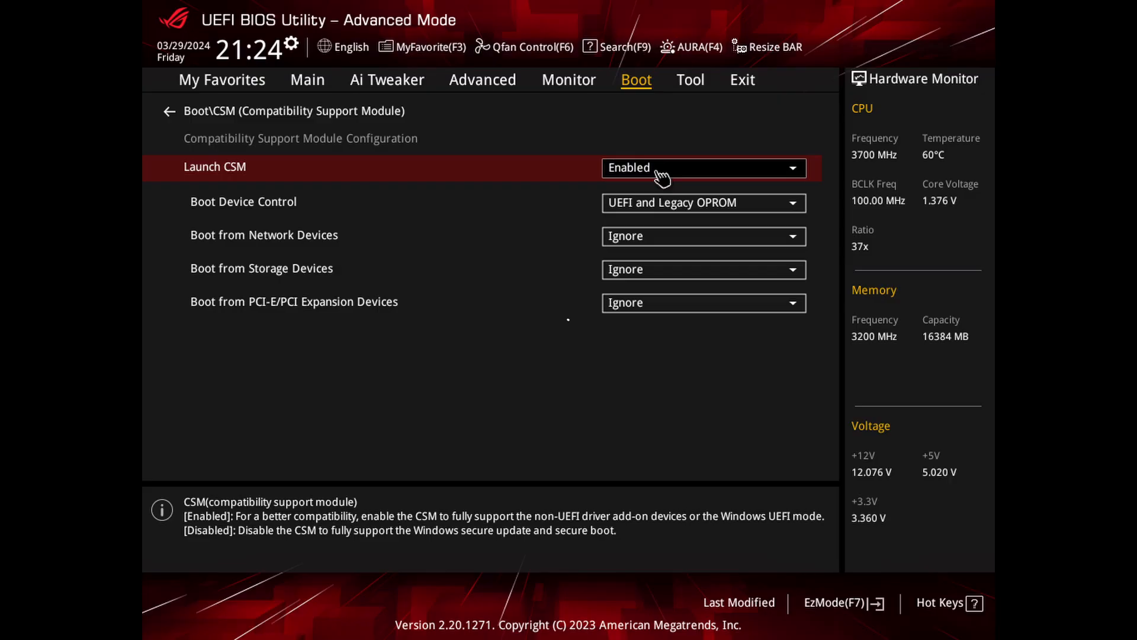
pyautogui.click(704, 167)
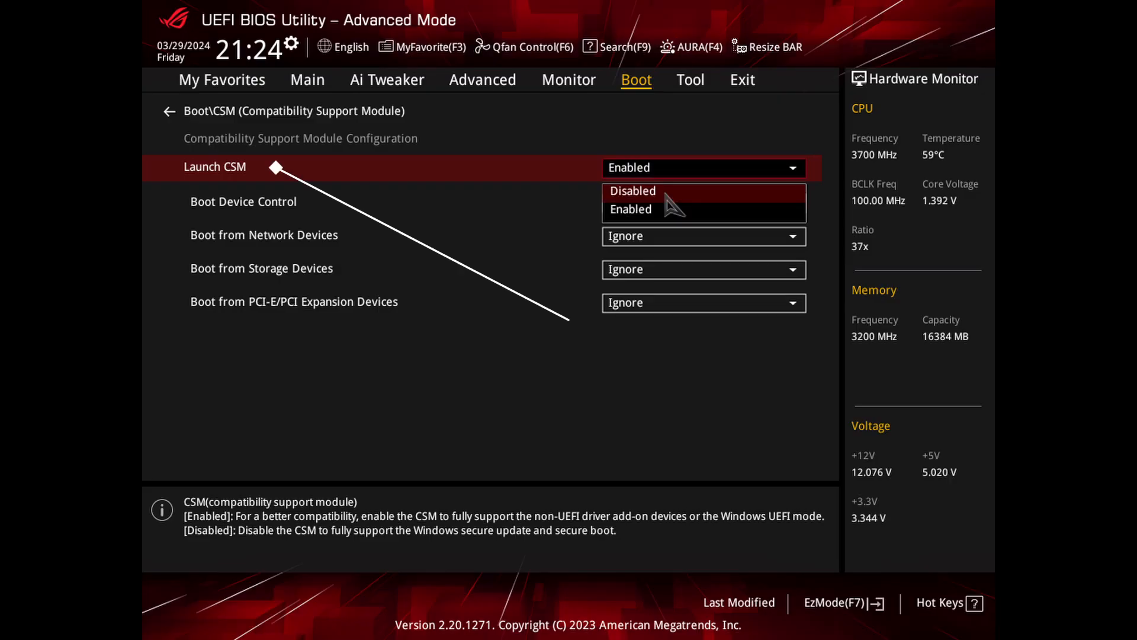
pyautogui.click(632, 191)
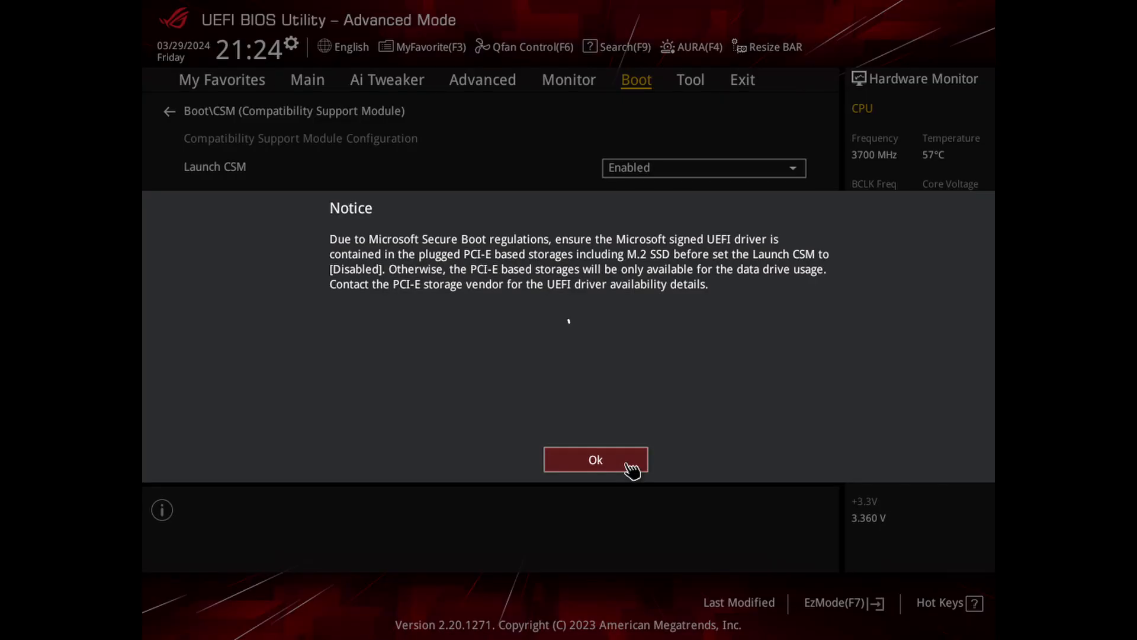
pyautogui.click(595, 460)
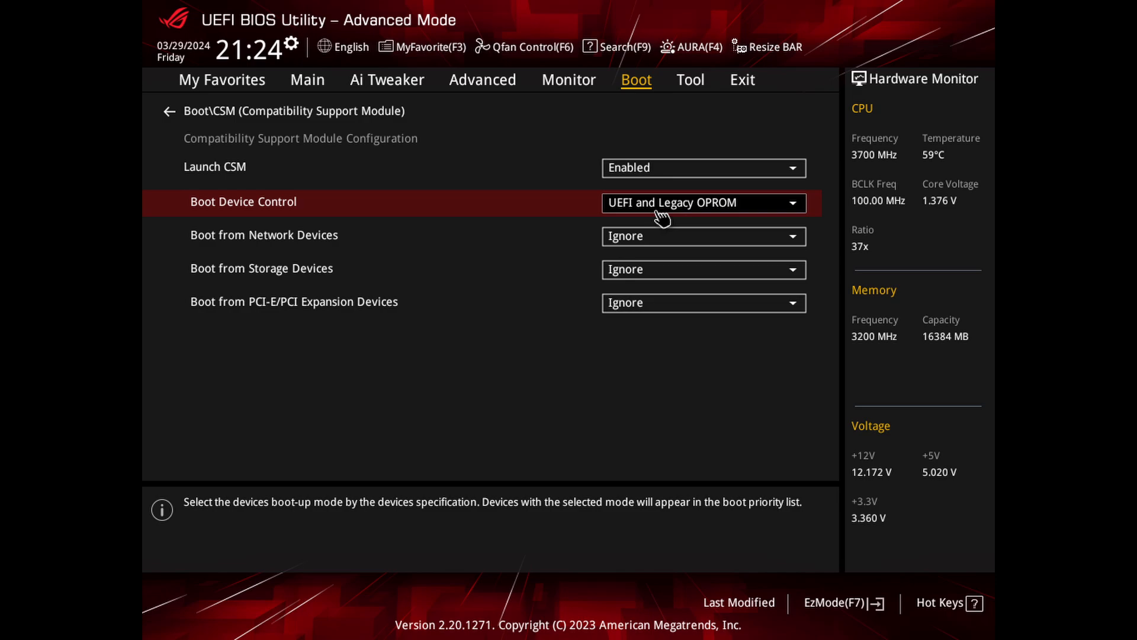
# Step: Choose Save Changes & Reset from the Exit tab
pyautogui.click(743, 80)
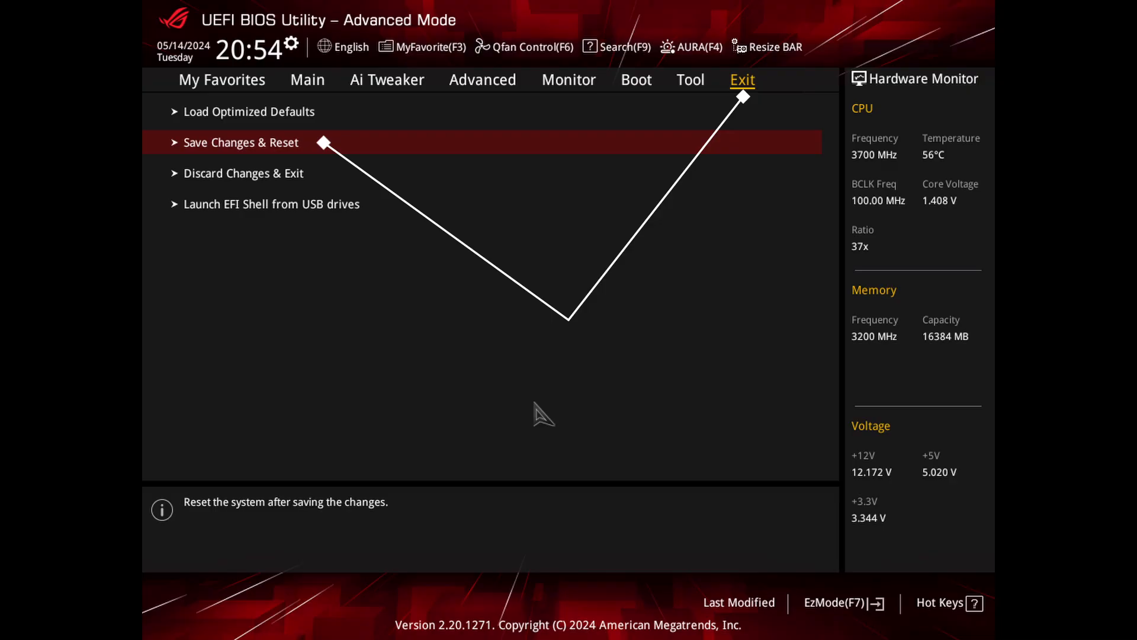
pyautogui.click(240, 142)
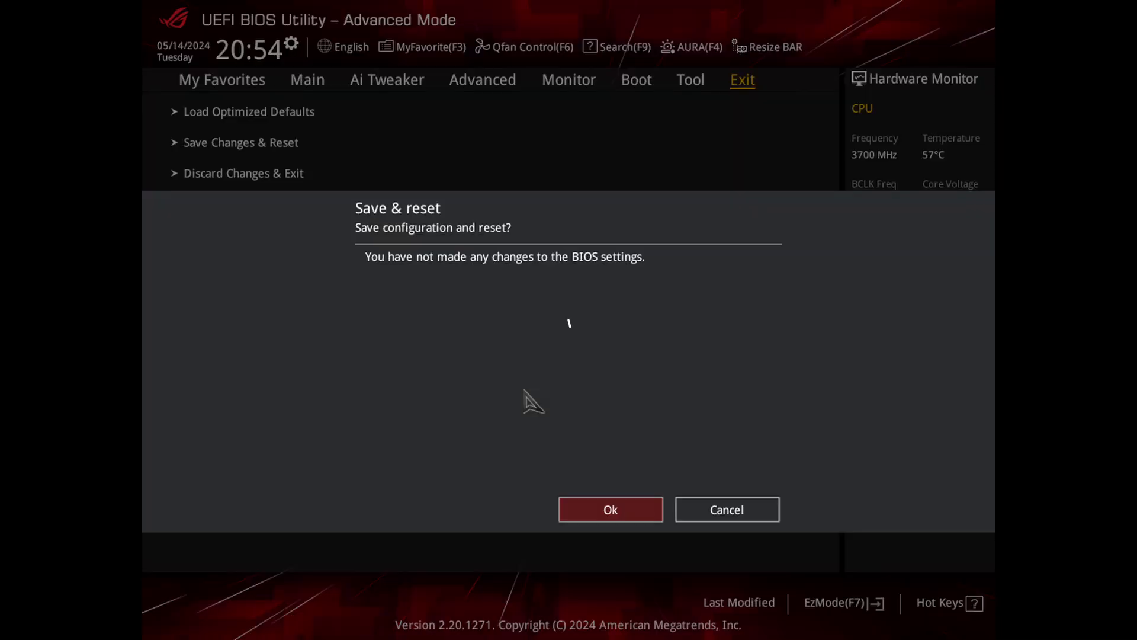